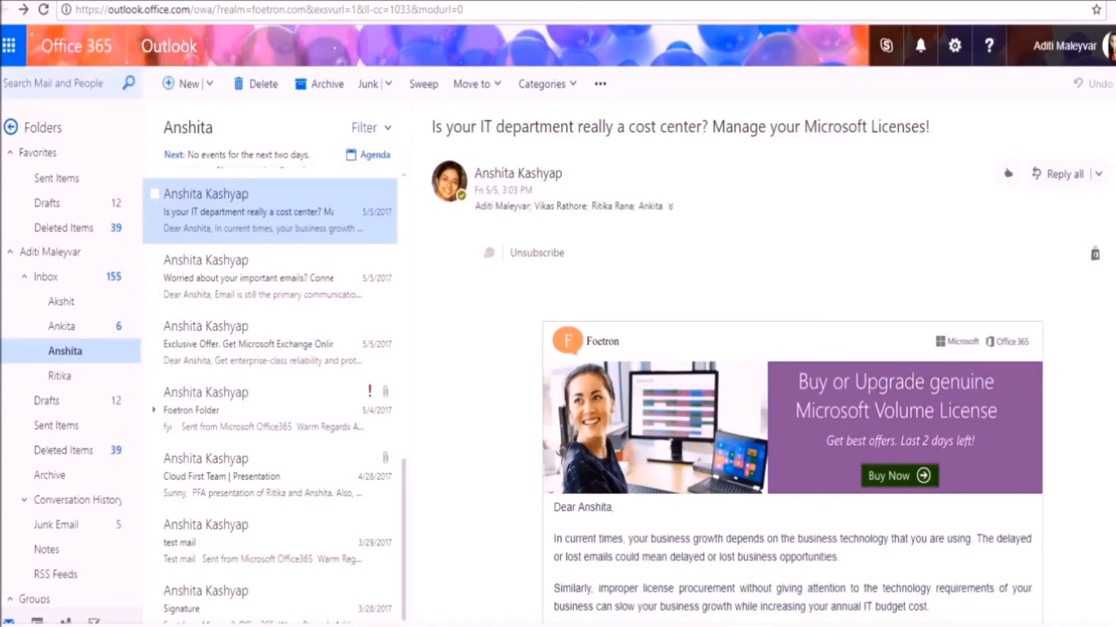
Scroll through the organizational-files email, then bring up the Skype chat panel beside it.
scroll(down, 3)
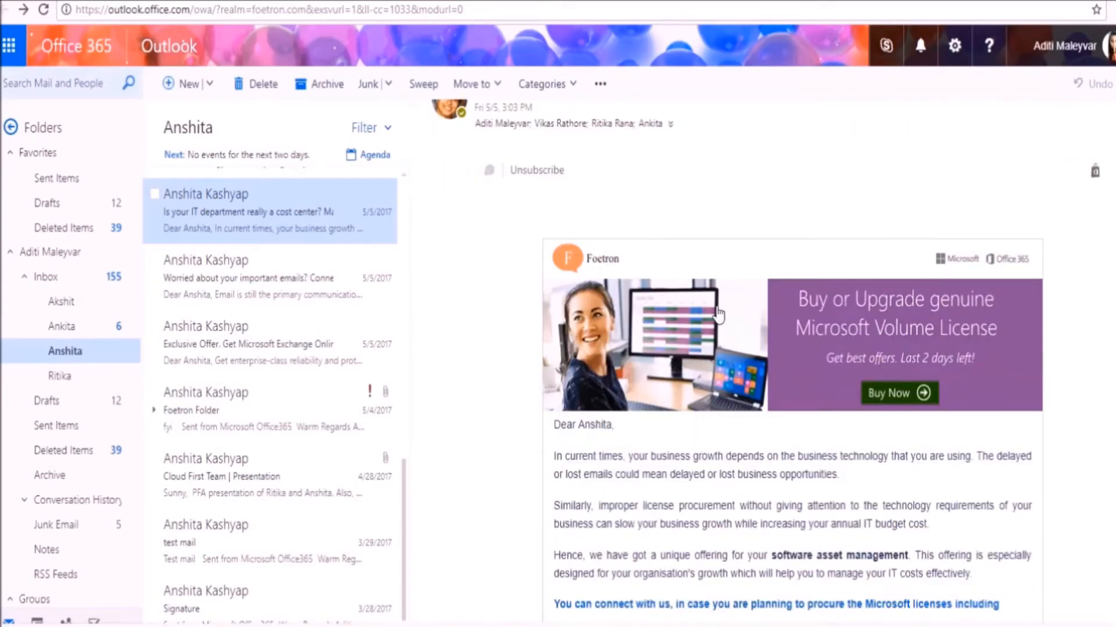
scroll(down, 3)
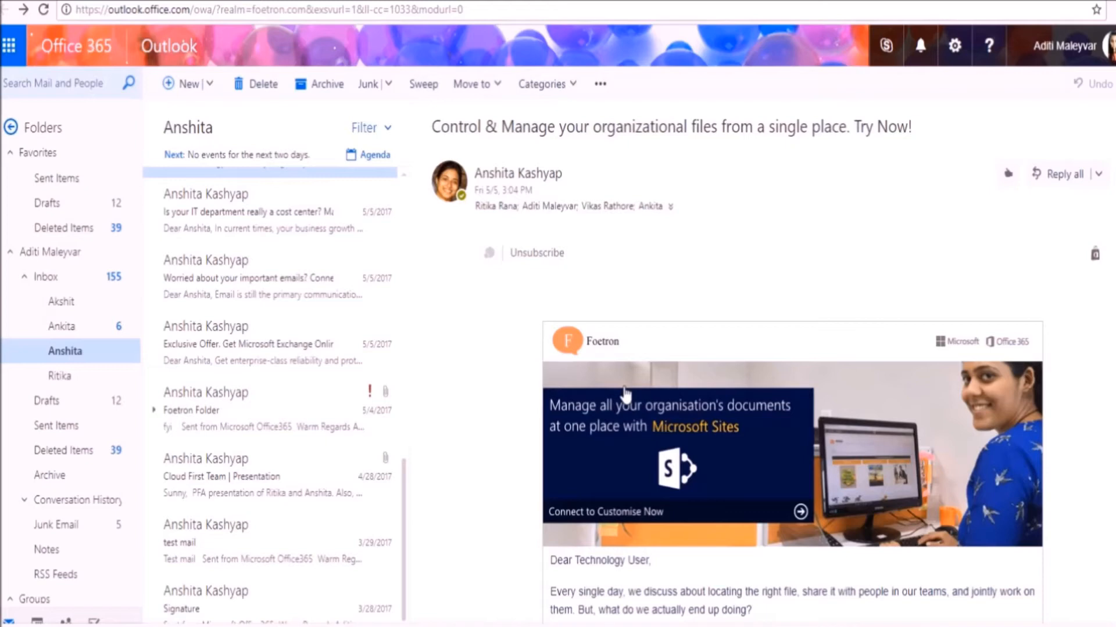
scroll(down, 3)
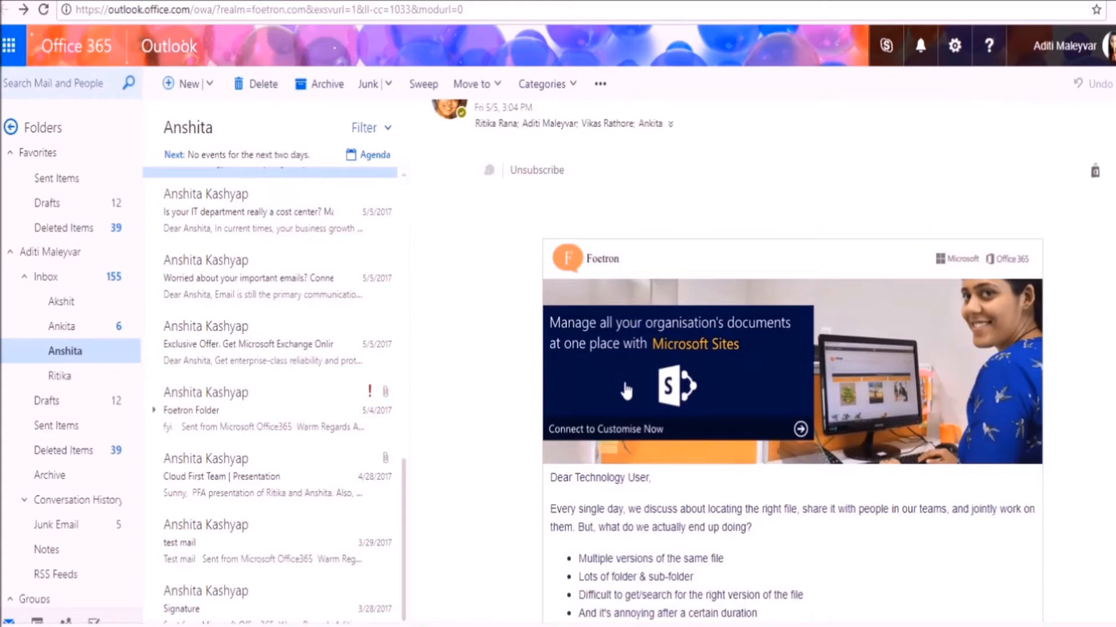
mouse_move(708, 39)
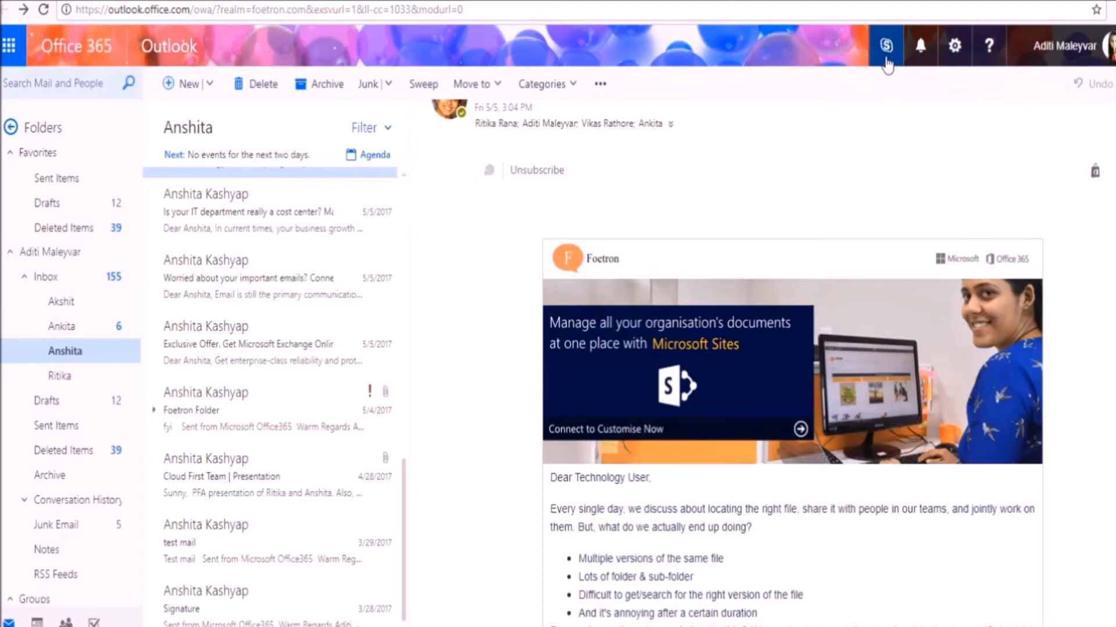
mouse_move(918, 46)
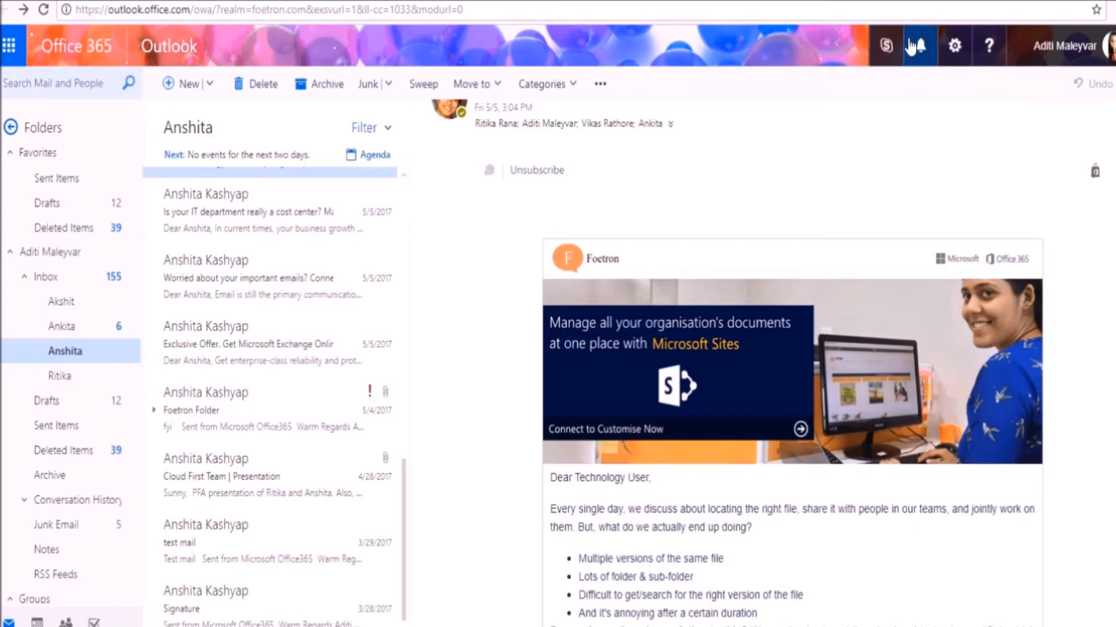
mouse_move(878, 61)
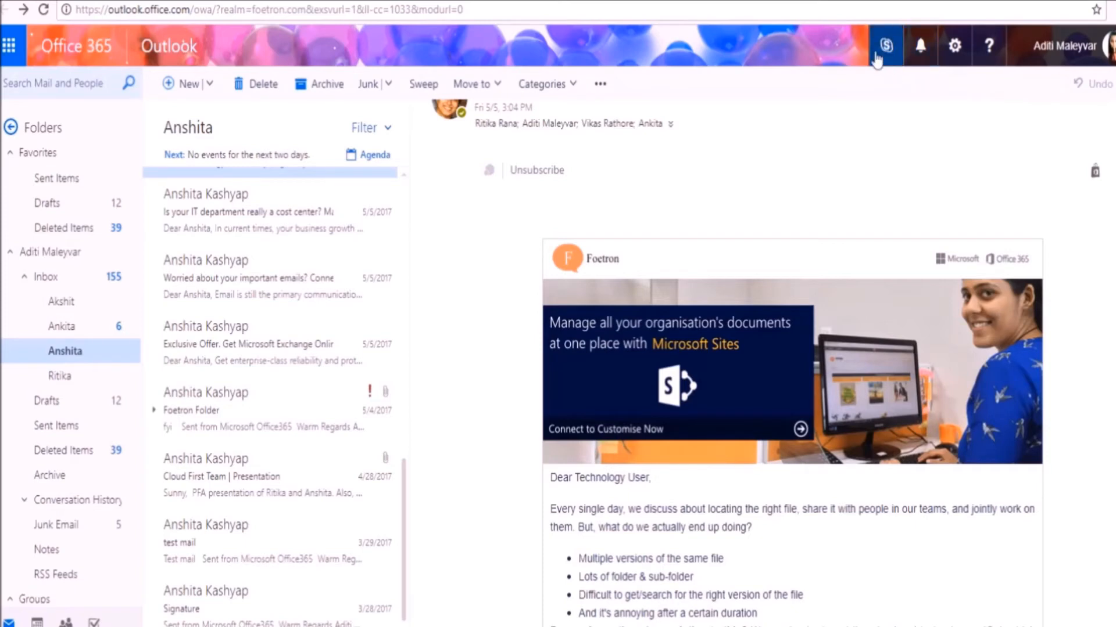
click(885, 45)
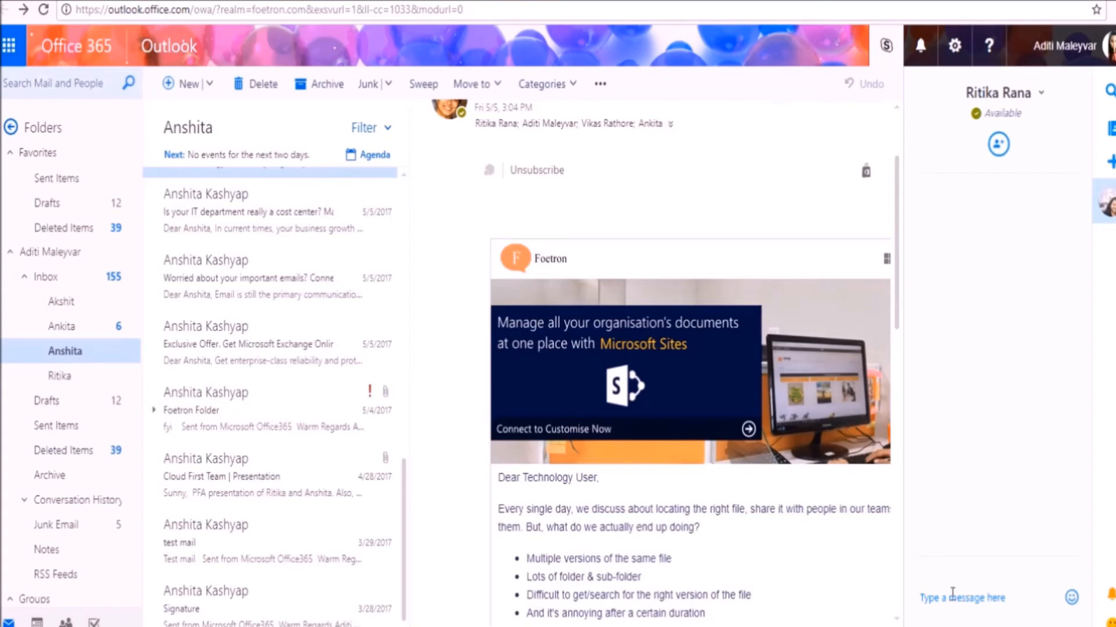
mouse_move(737, 160)
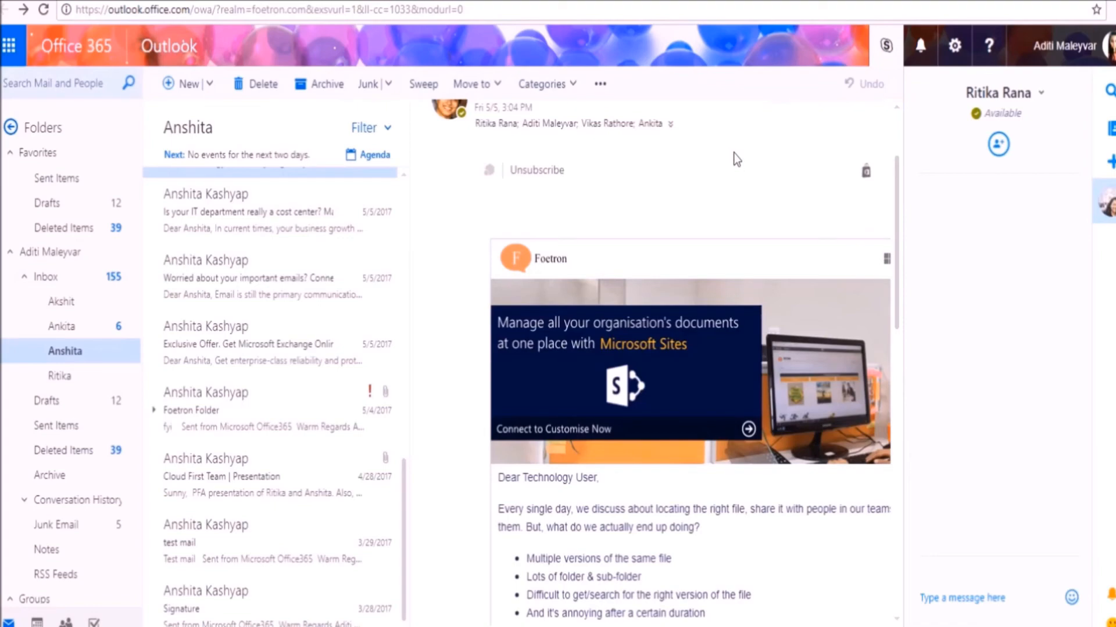
mouse_move(720, 106)
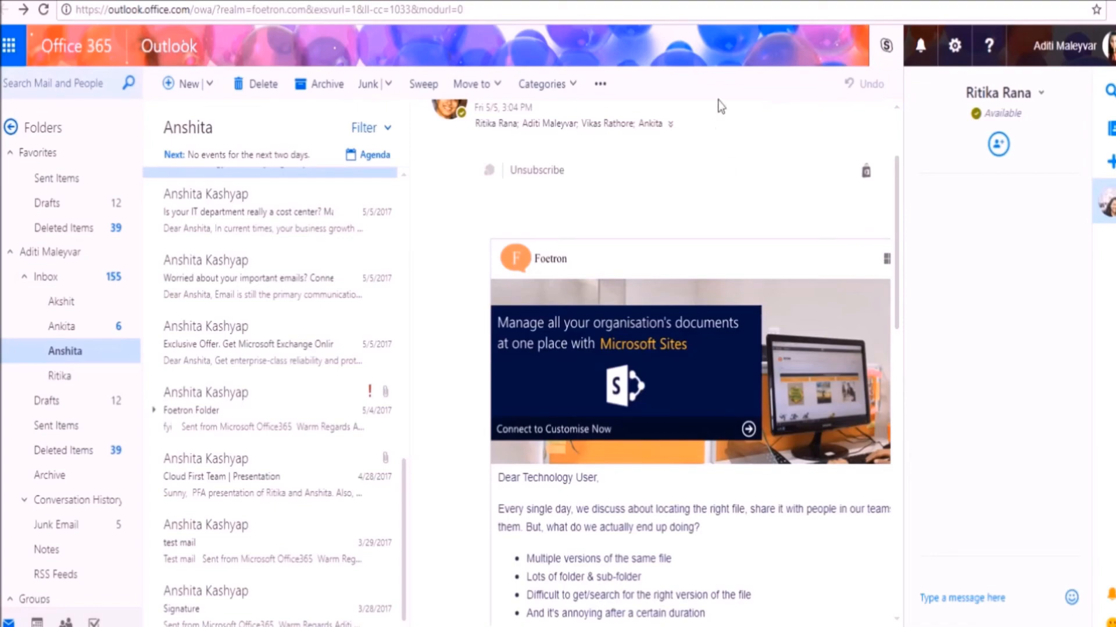